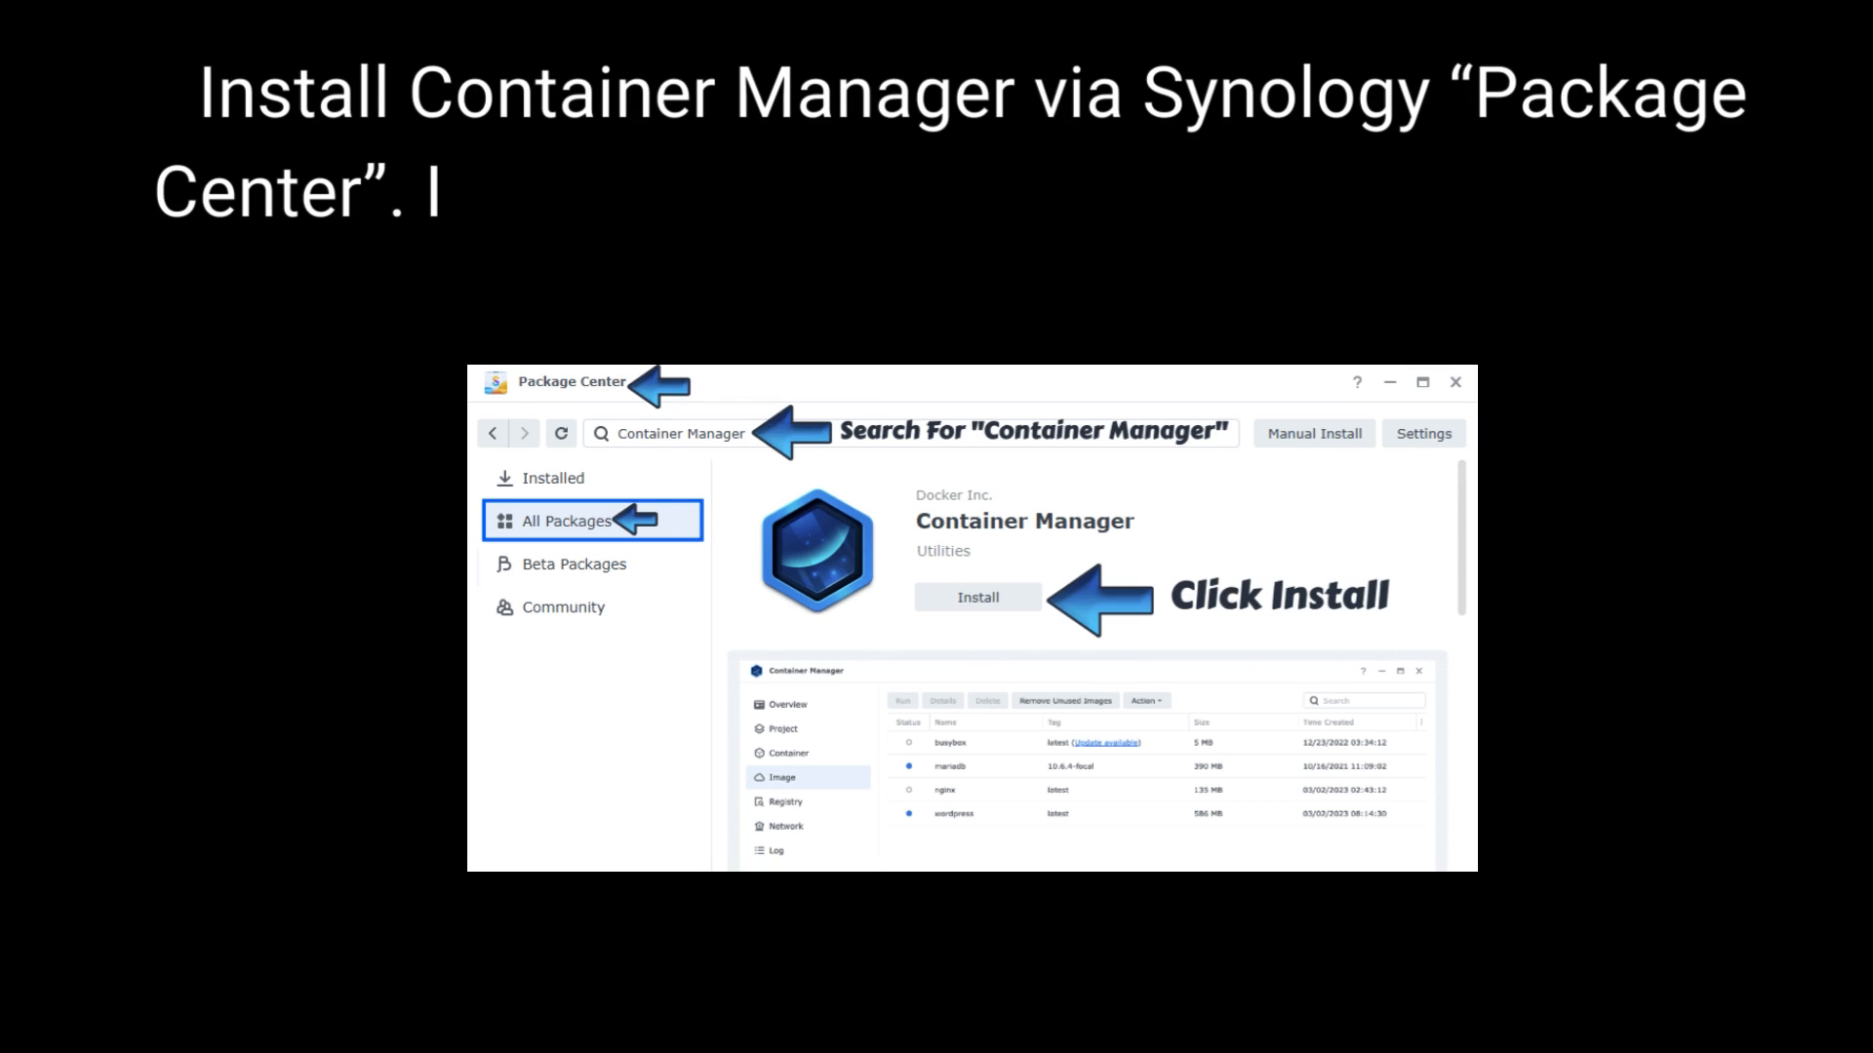
Step: Search Package Center for Container Manager and install it (Docker on DSM below 7.2)
text(If you run an older DSM version (under 7.2), search for Do)
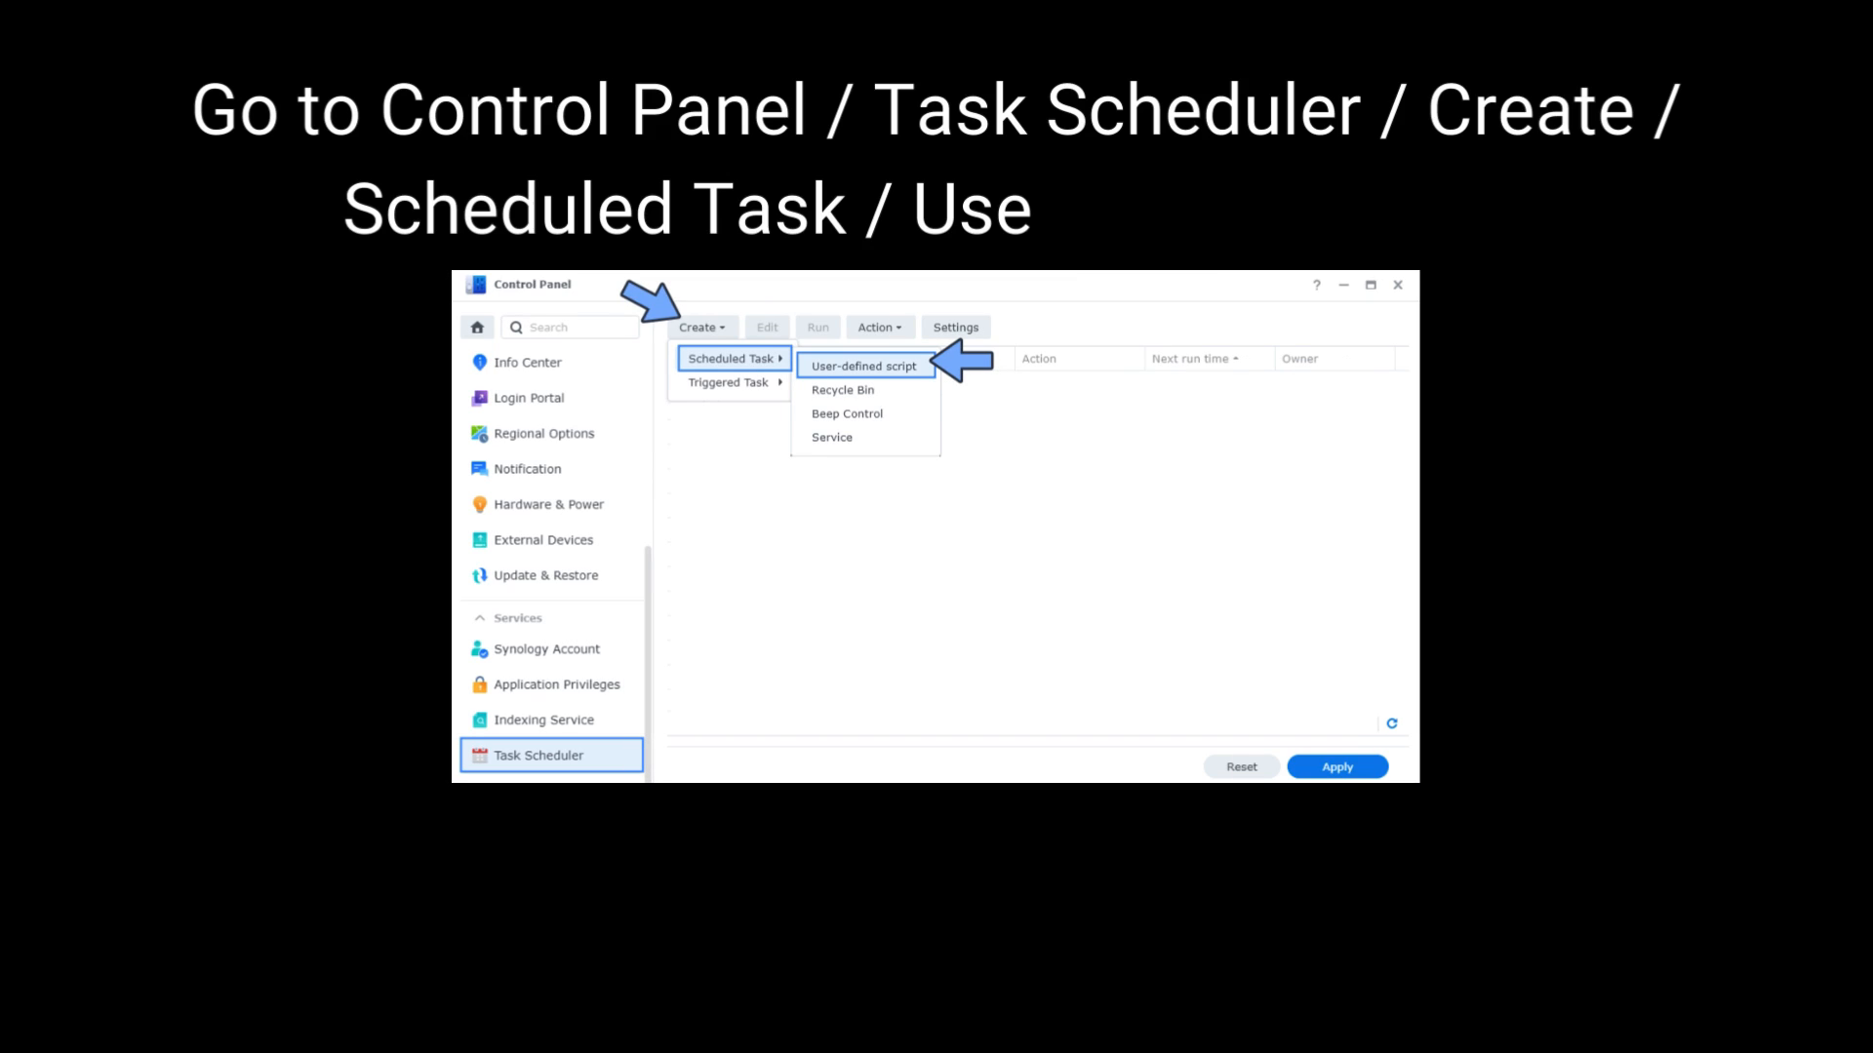
Step: Create a new scheduled task of type User-defined script in Task Scheduler
click(862, 367)
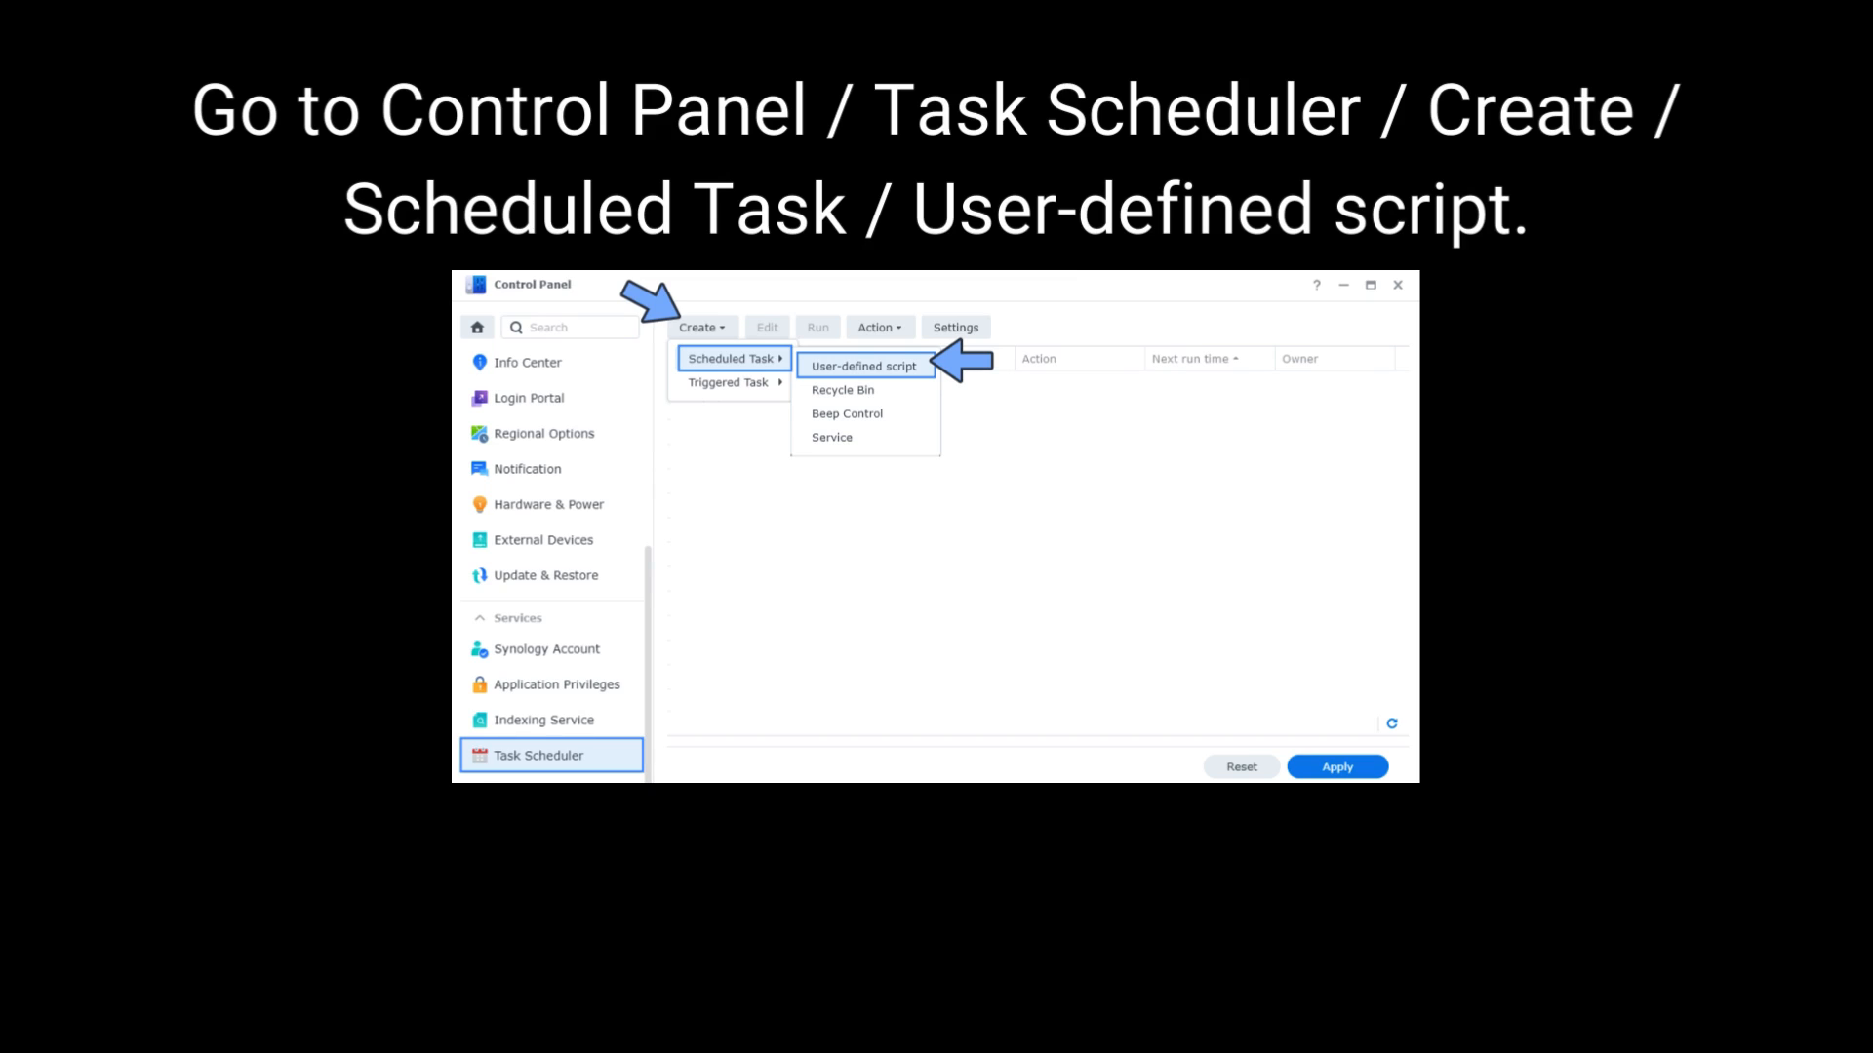
click(863, 365)
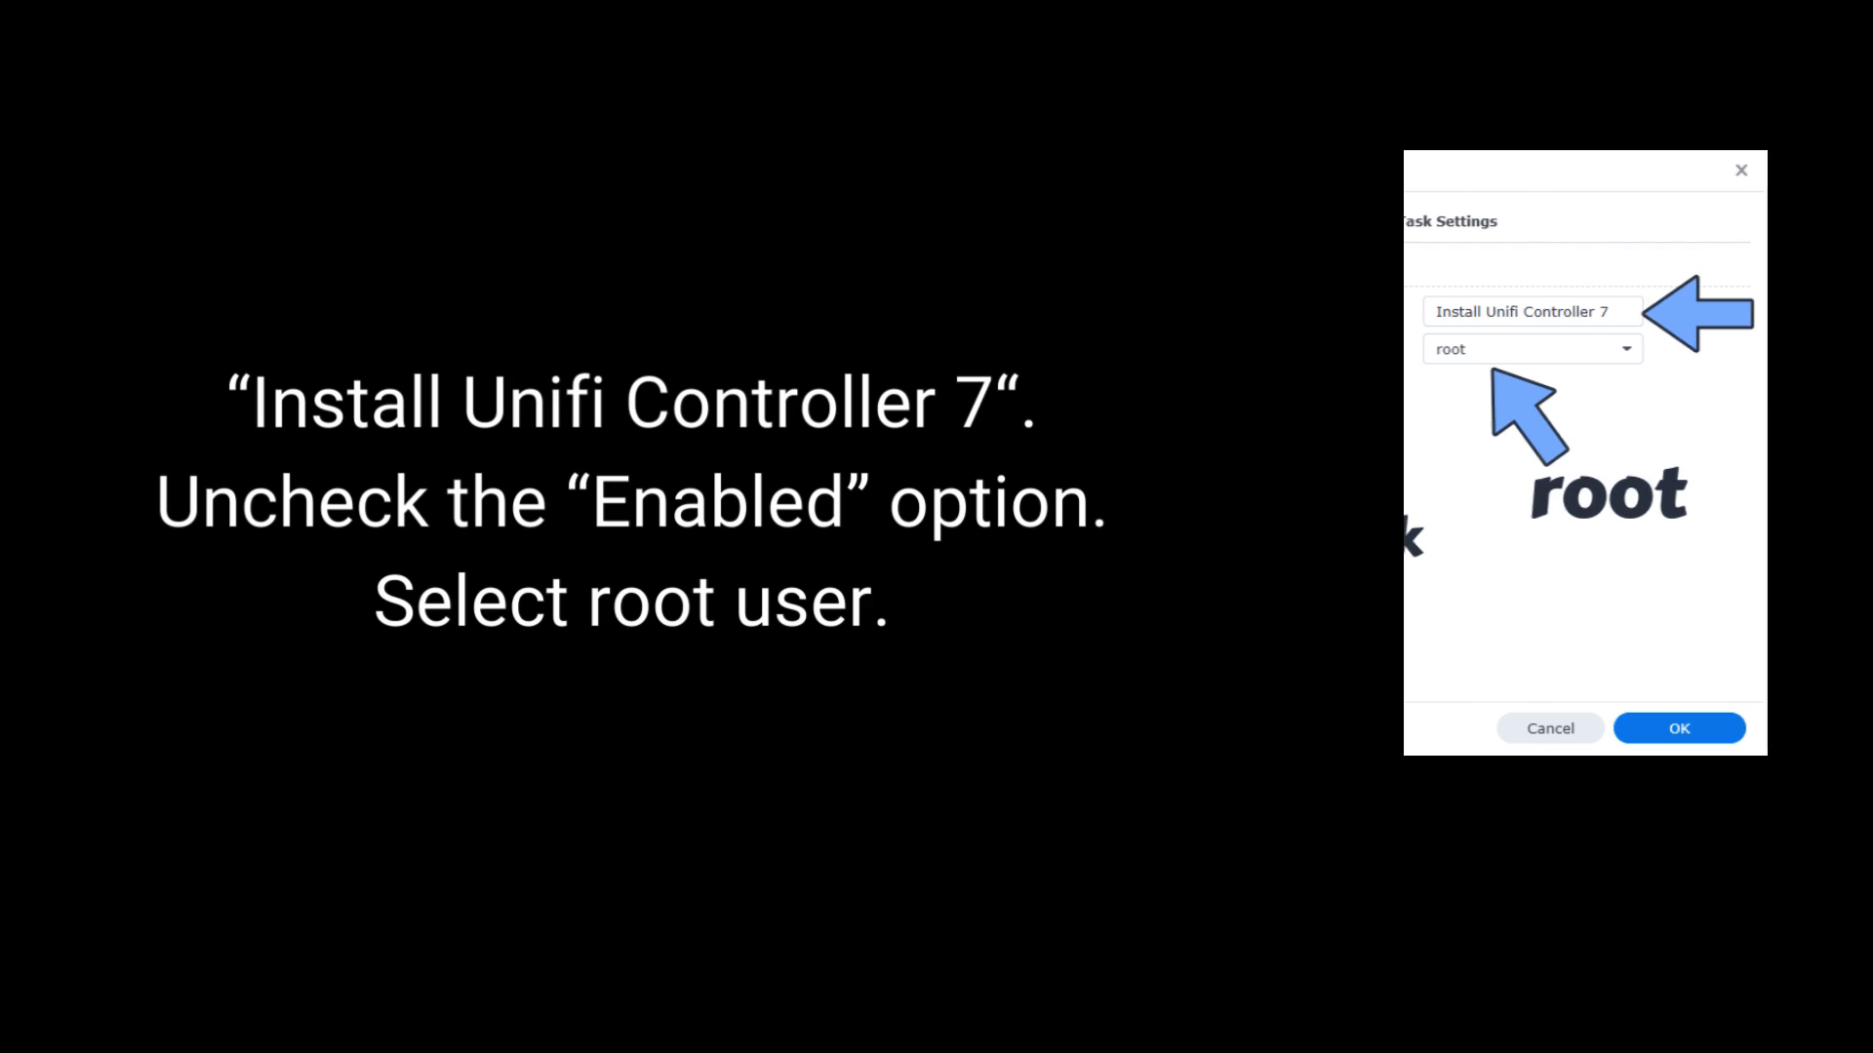
Step: Name the task 'Install Unifi Controller 7', uncheck Enabled, and select root as user
click(1339, 302)
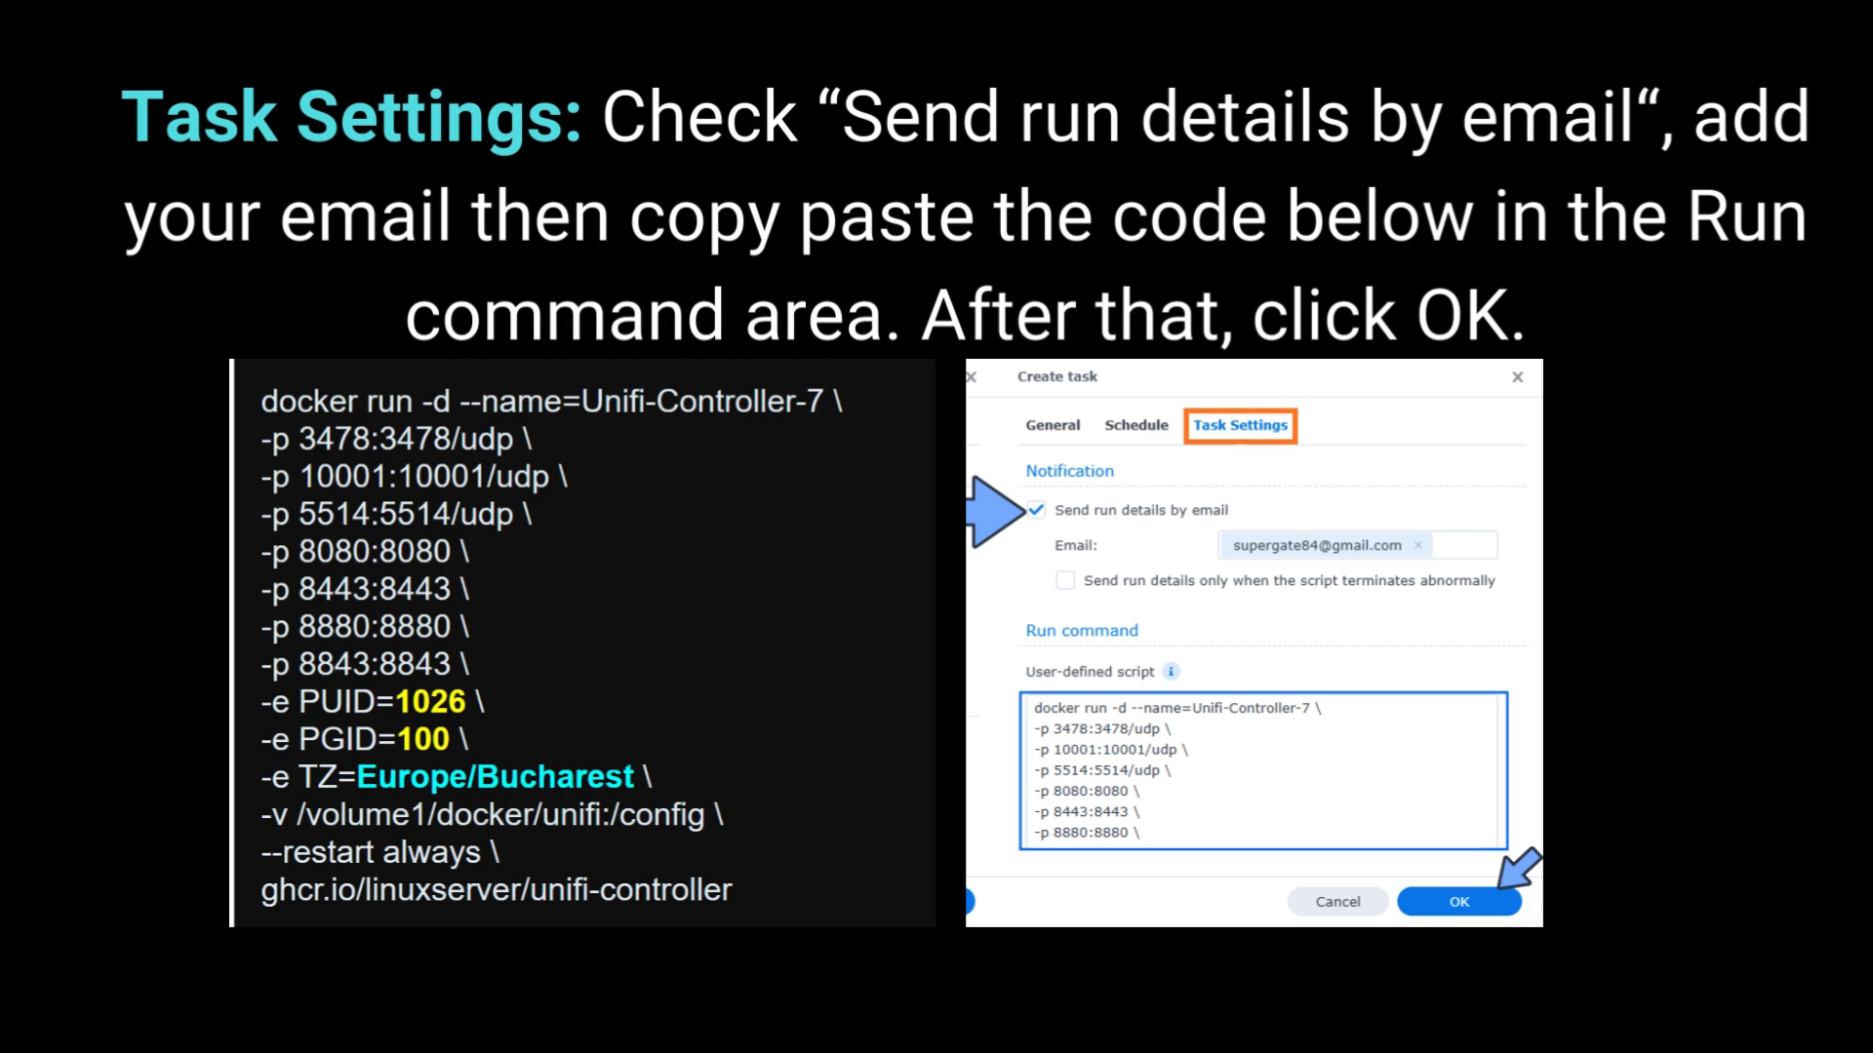
Step: Enable run-detail emails, paste the Unifi-Controller-7 docker run script, and save the task
click(1458, 901)
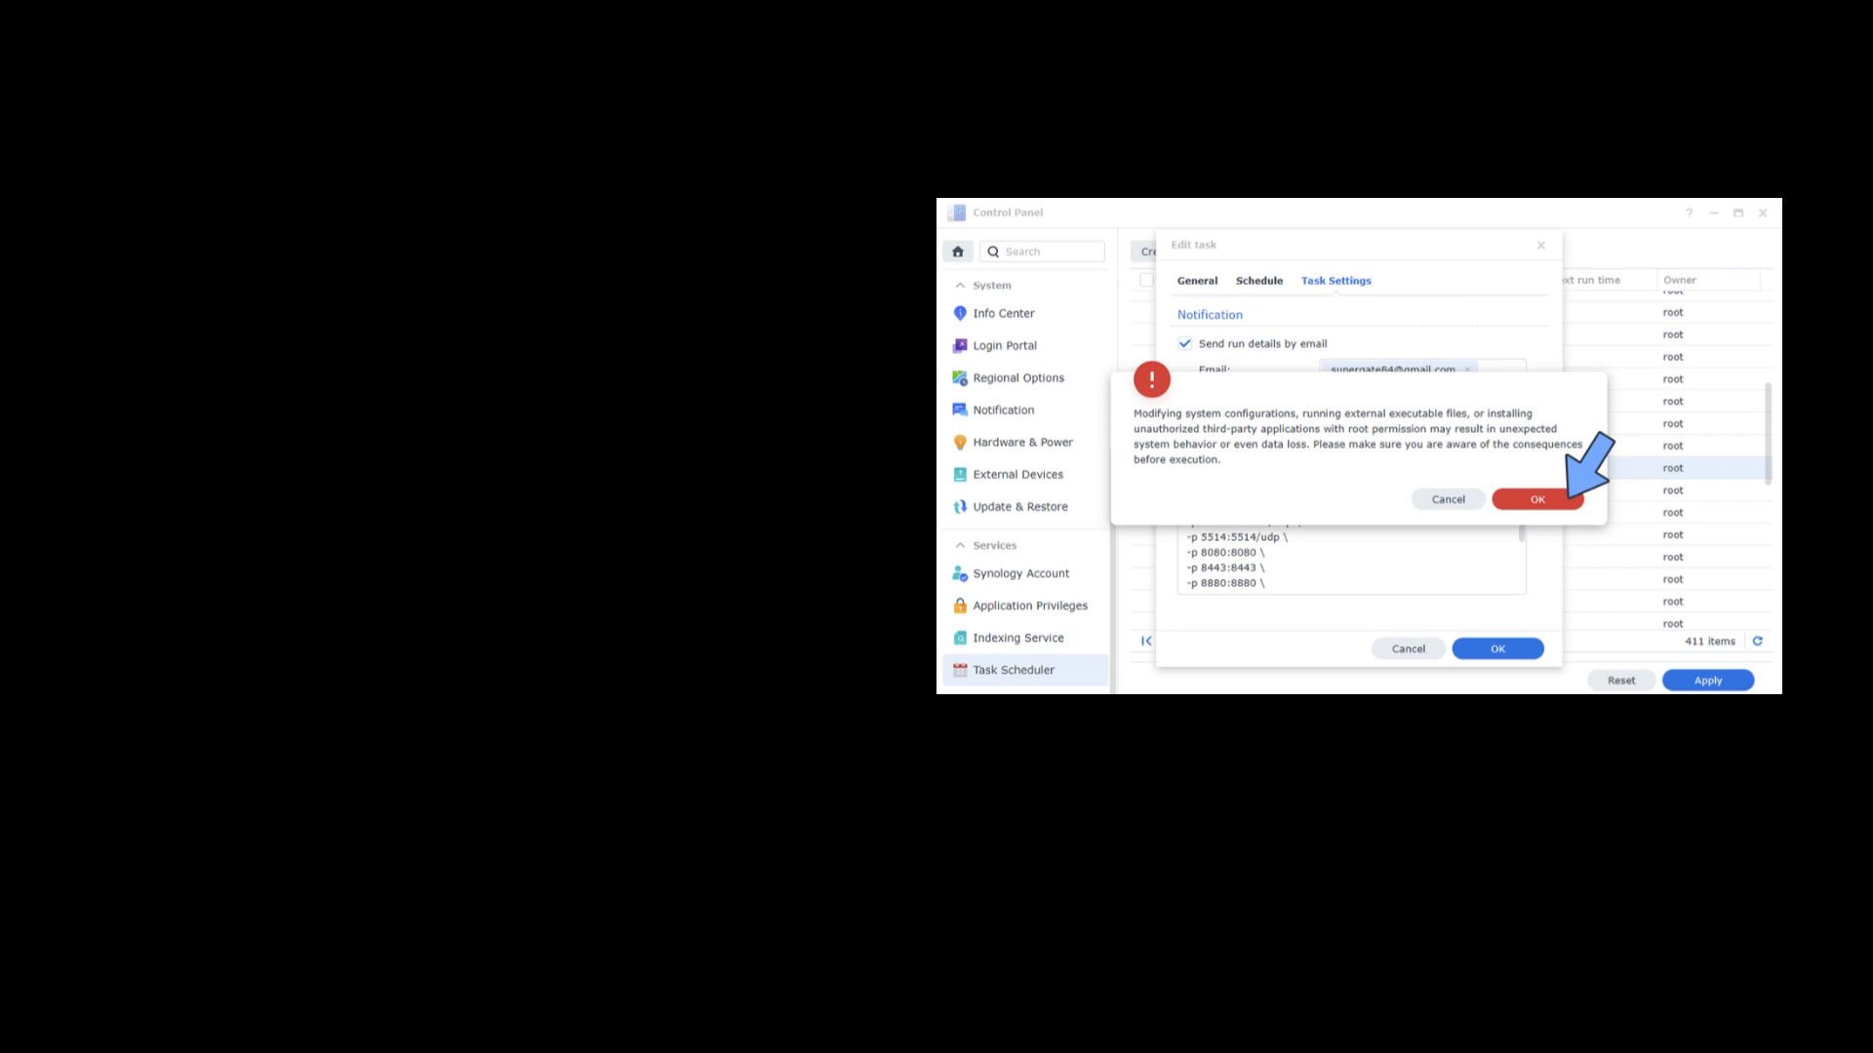
Step: Acknowledge the root-permission warning and submit the DSM password to save the task
click(1537, 500)
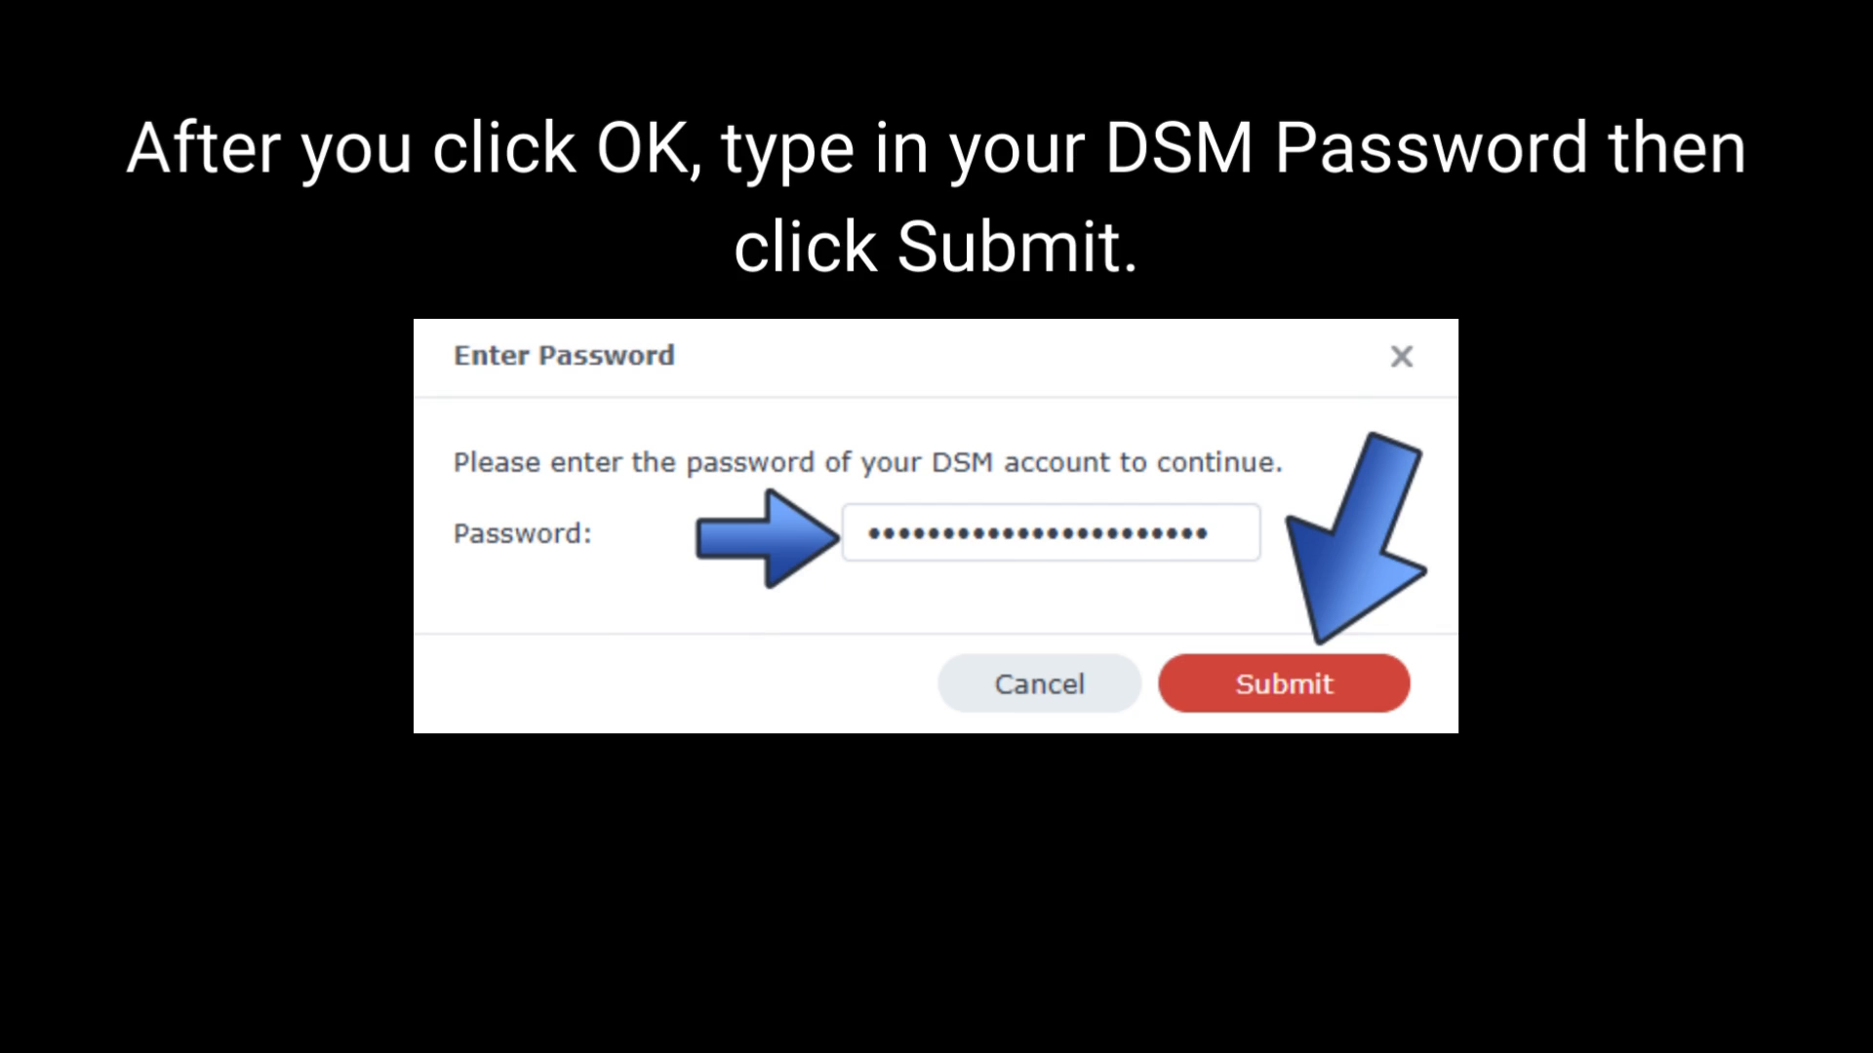
click(1284, 684)
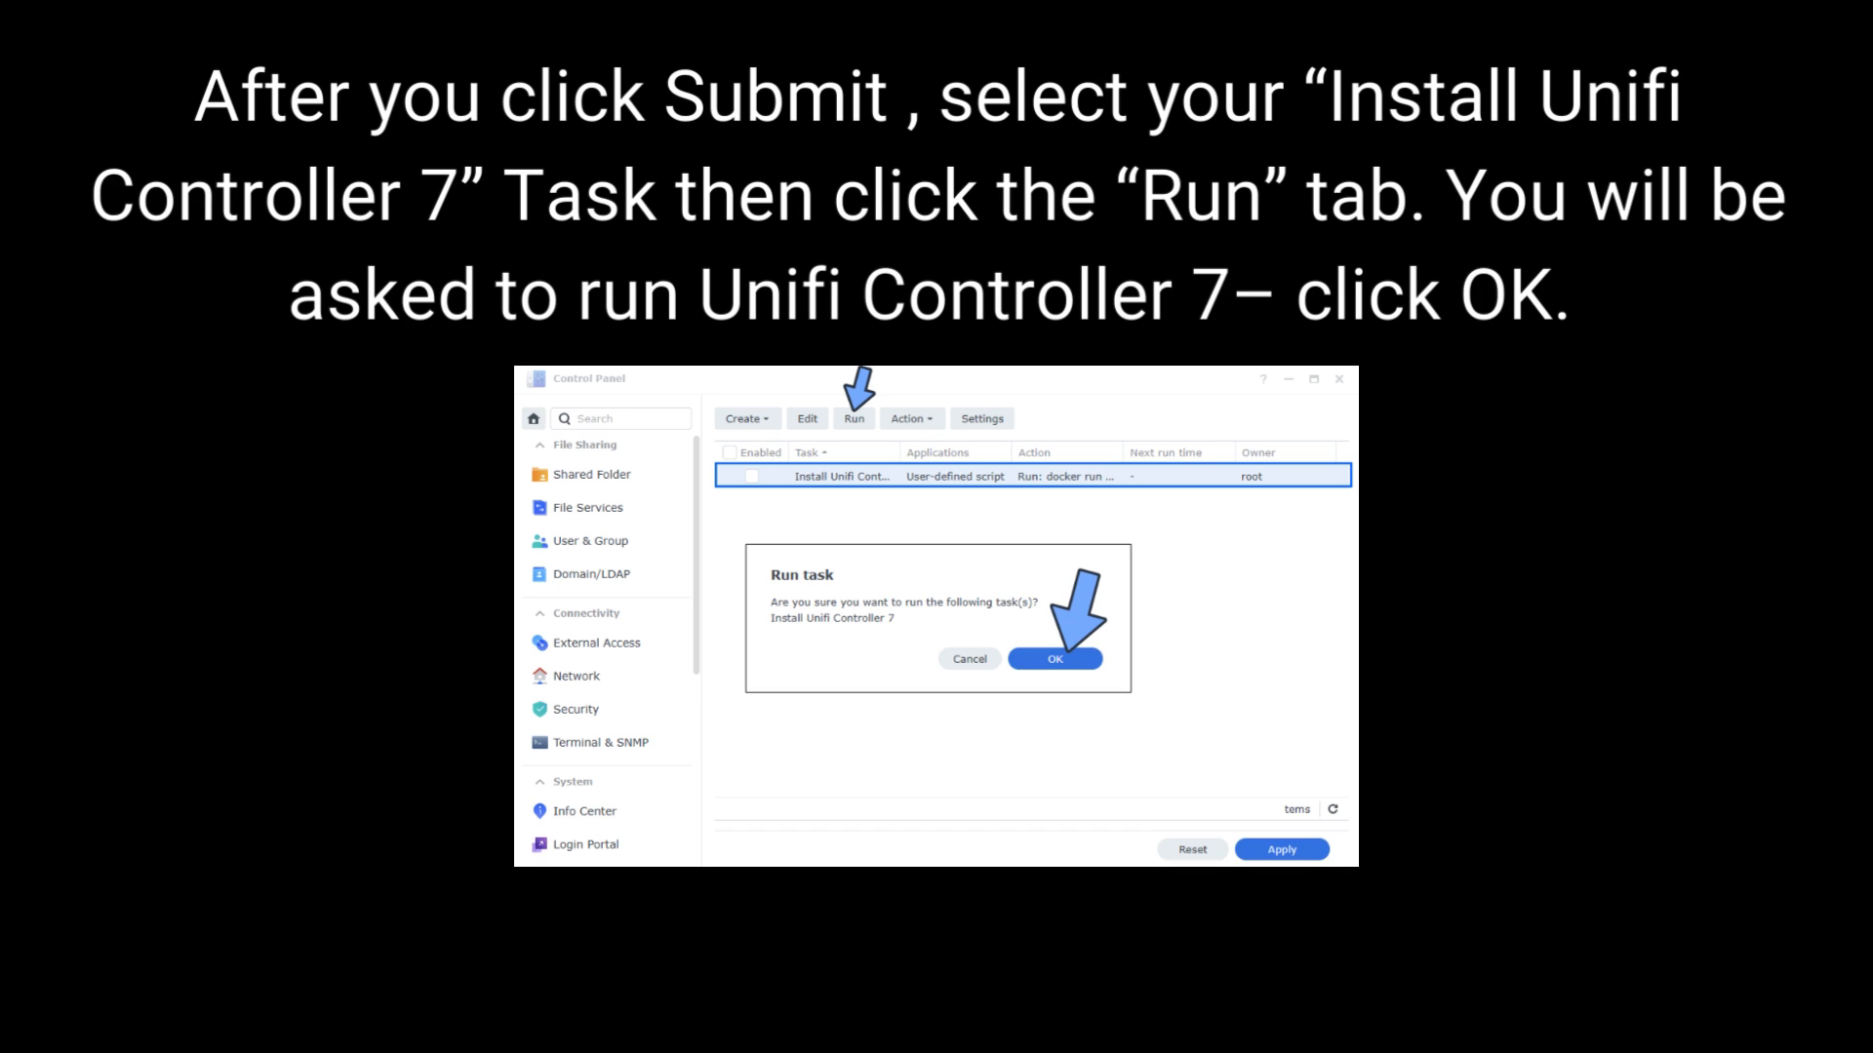
Step: Run the Install Unifi Controller 7 task and confirm the Run task dialog
click(1054, 658)
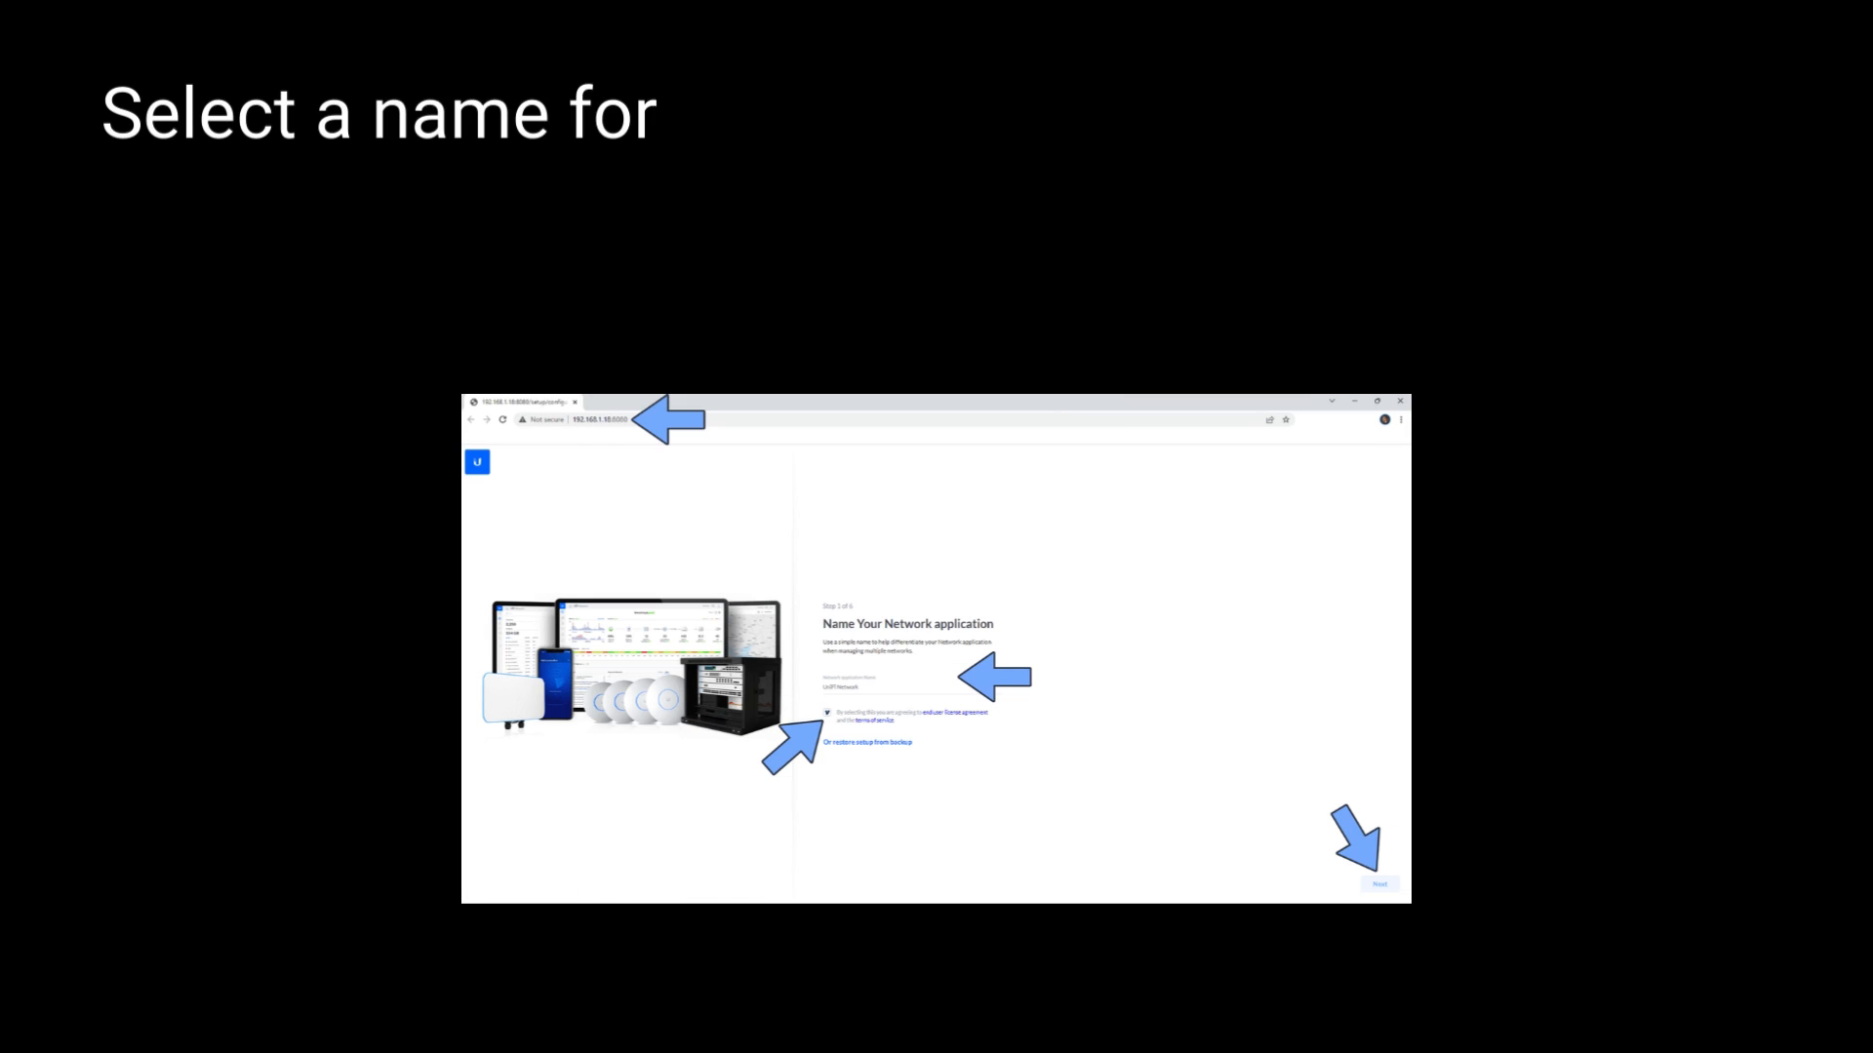
Step: Enter a controller name and tick the terms agreement in the Unifi setup wizard
text(the controller, then check you agre)
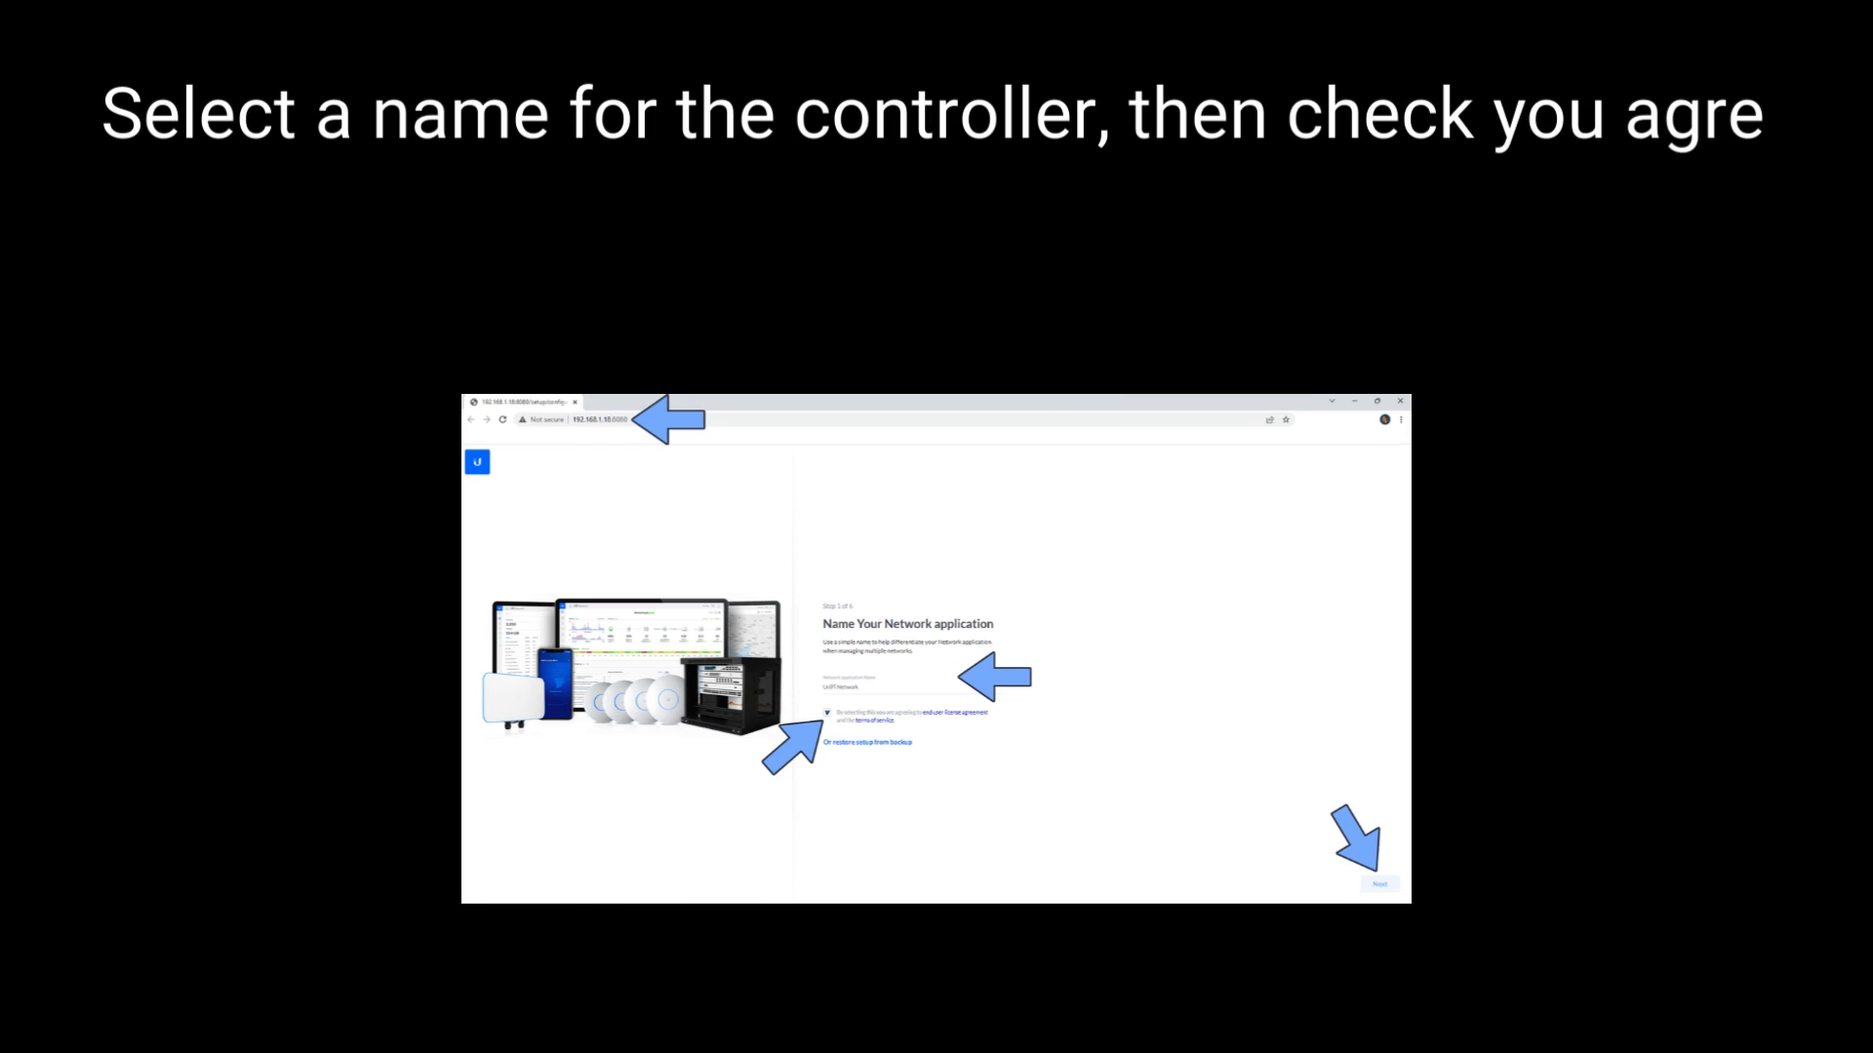